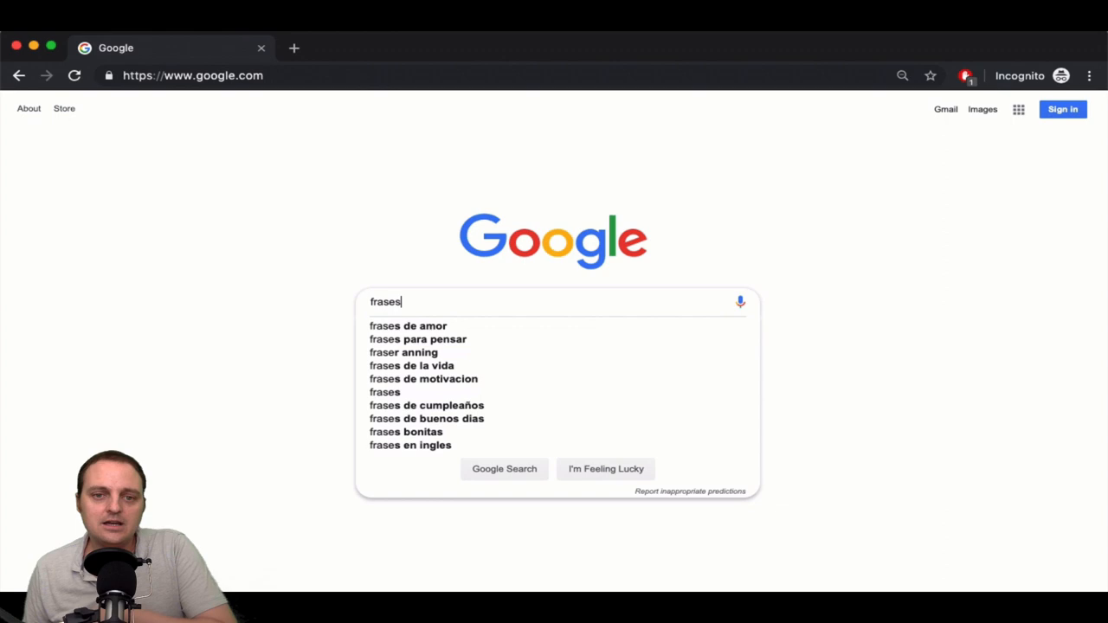
# Step: Search Google for "frases de amor" and open a result listing Spanish love phrases
pyautogui.click(408, 325)
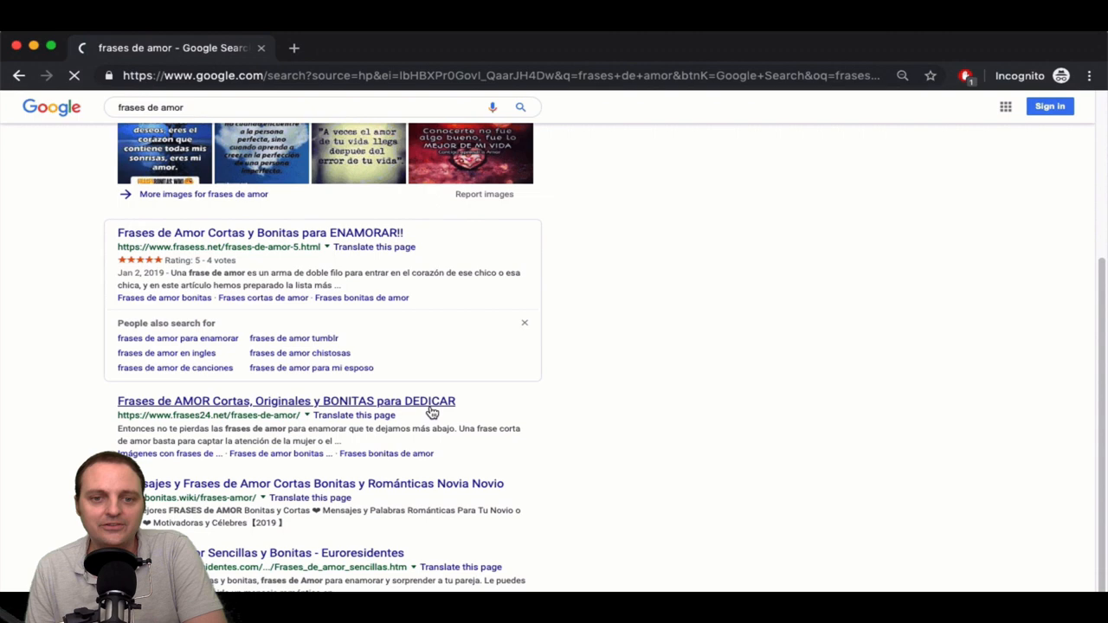
pyautogui.click(286, 401)
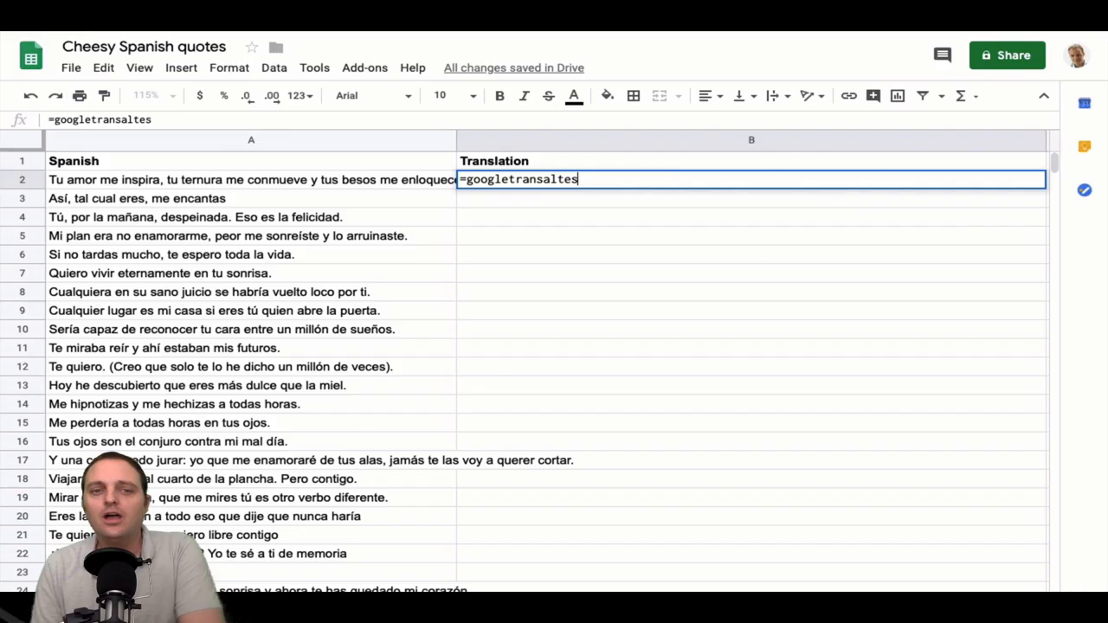
# Step: Enter =GOOGLETRANSLATE(A2,"en","es") in B2 to translate the first quote
pyautogui.write('(')
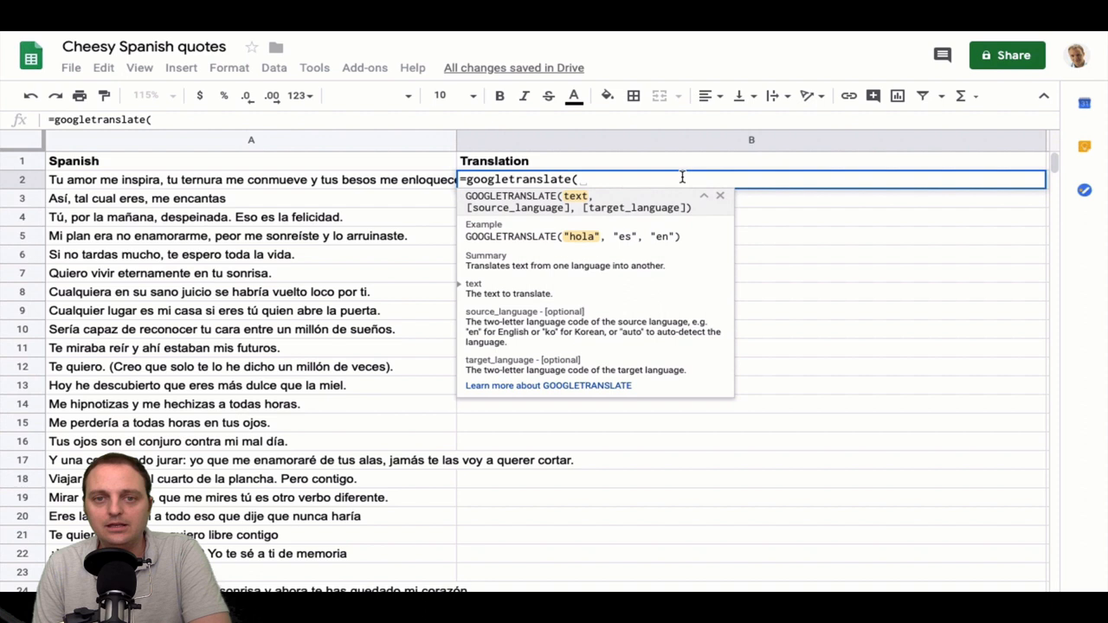
pyautogui.write('A2,"en","es"')
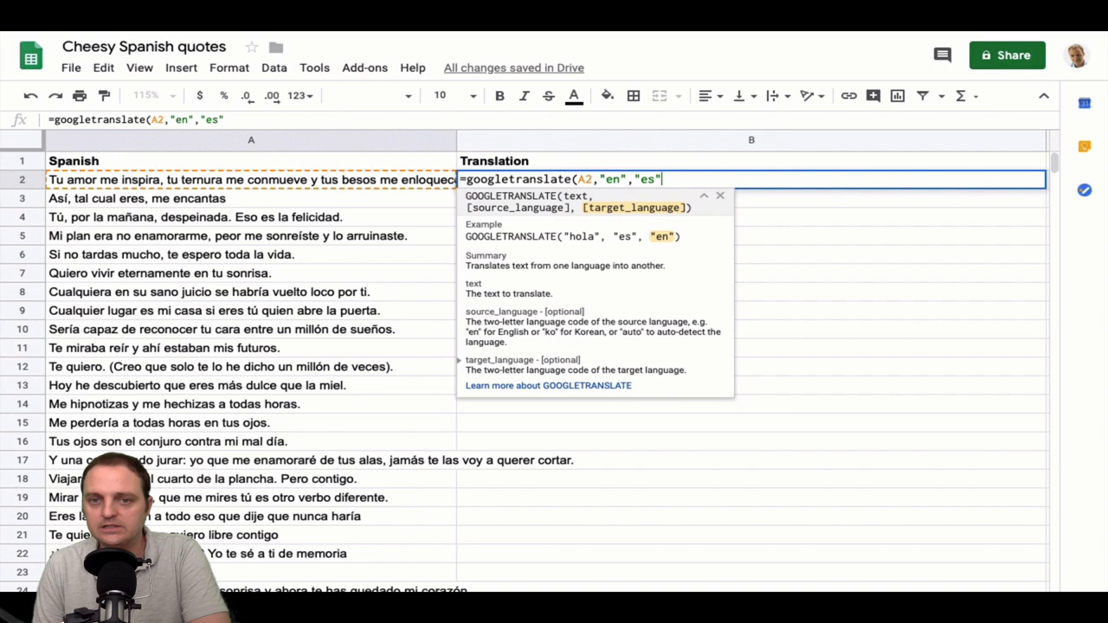
pyautogui.press('enter')
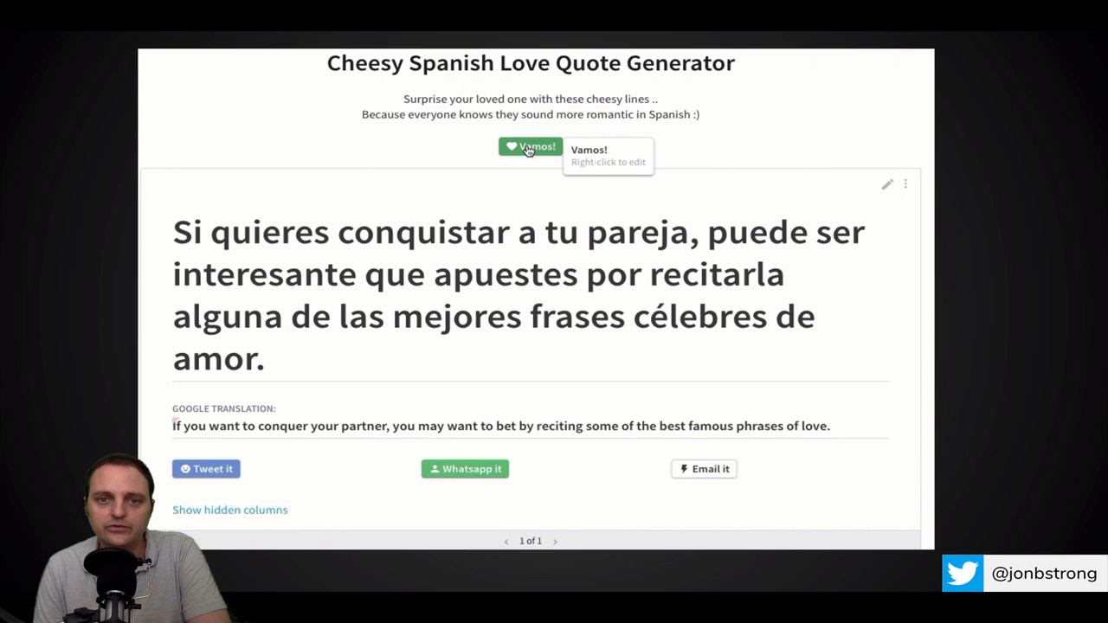
# Step: Use Vamos! three times to draw new random quotes such as "Ganas de tus caricias"
pyautogui.click(530, 145)
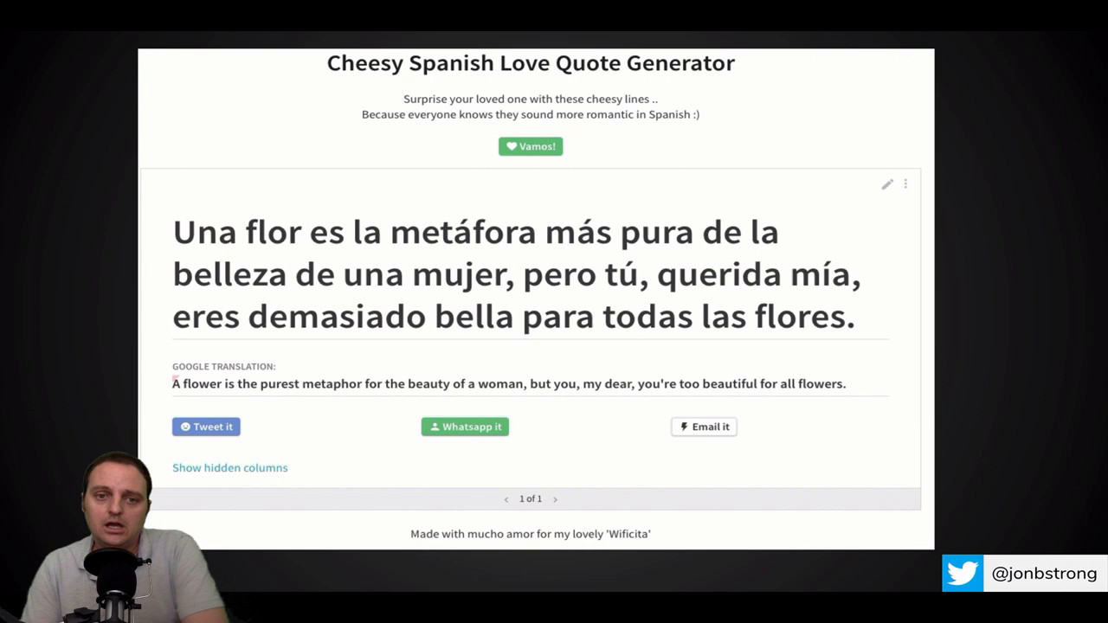
pyautogui.click(530, 146)
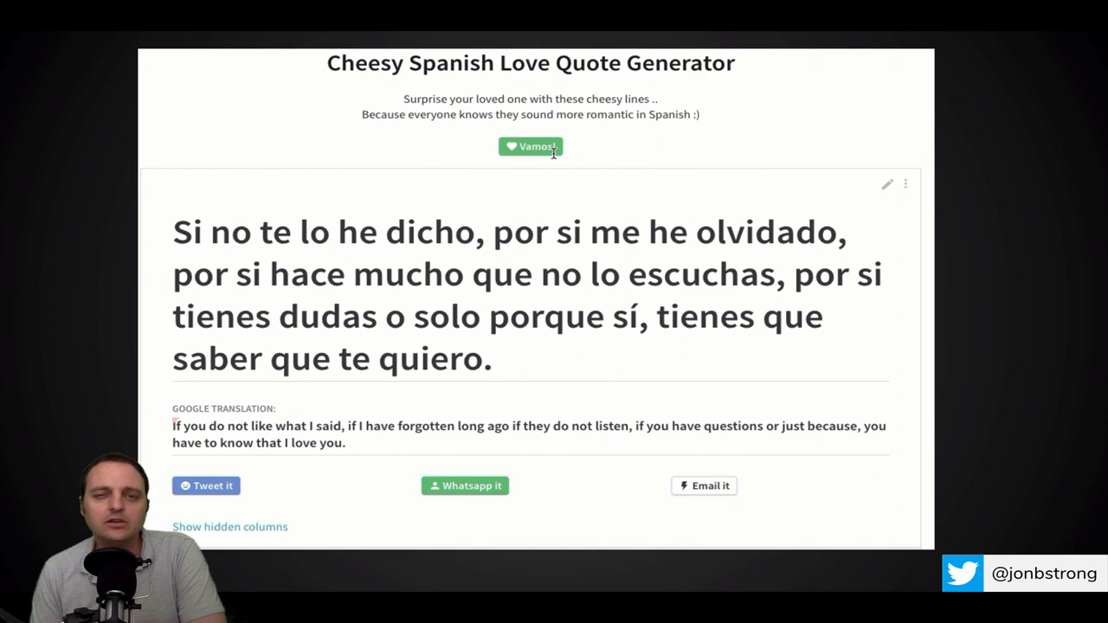
pyautogui.click(530, 145)
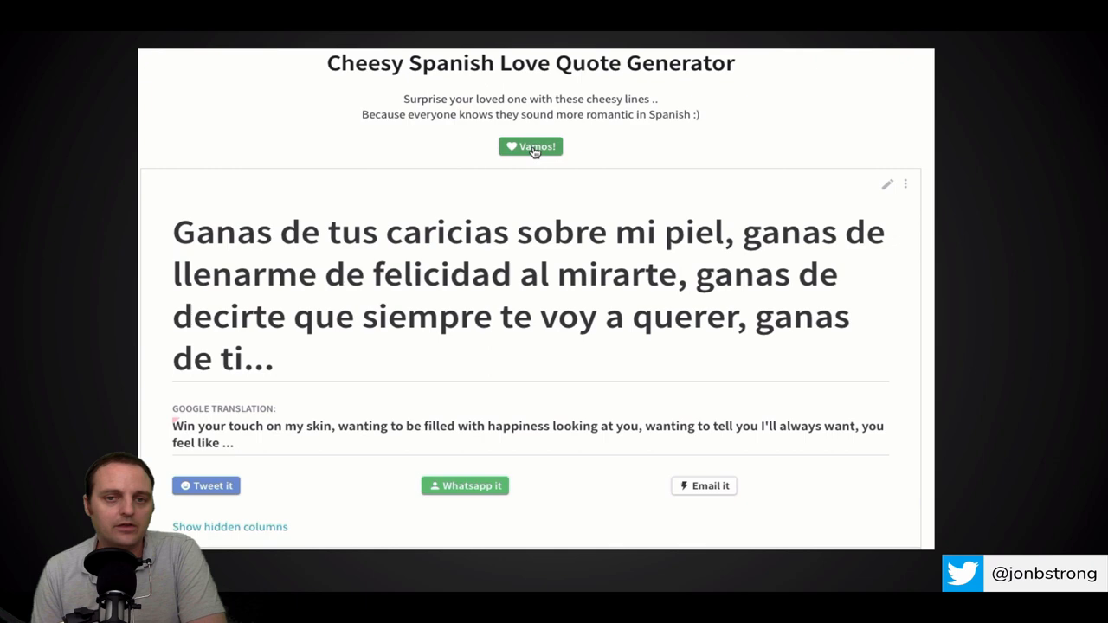